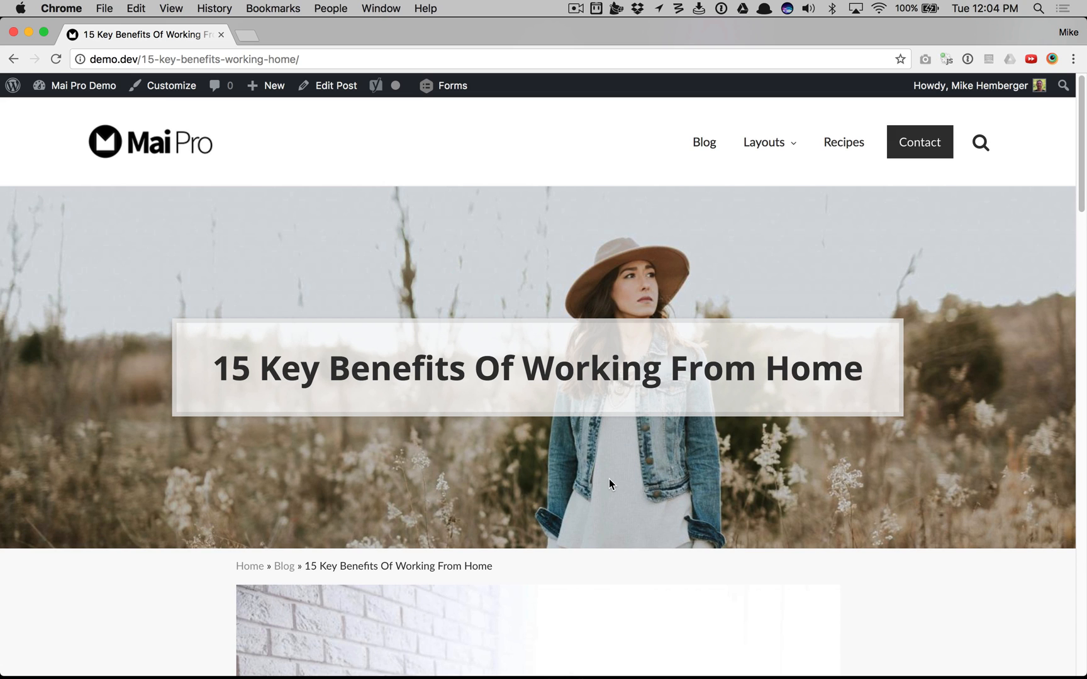
{"action": "mouse_move", "coordinate": [542, 282]}
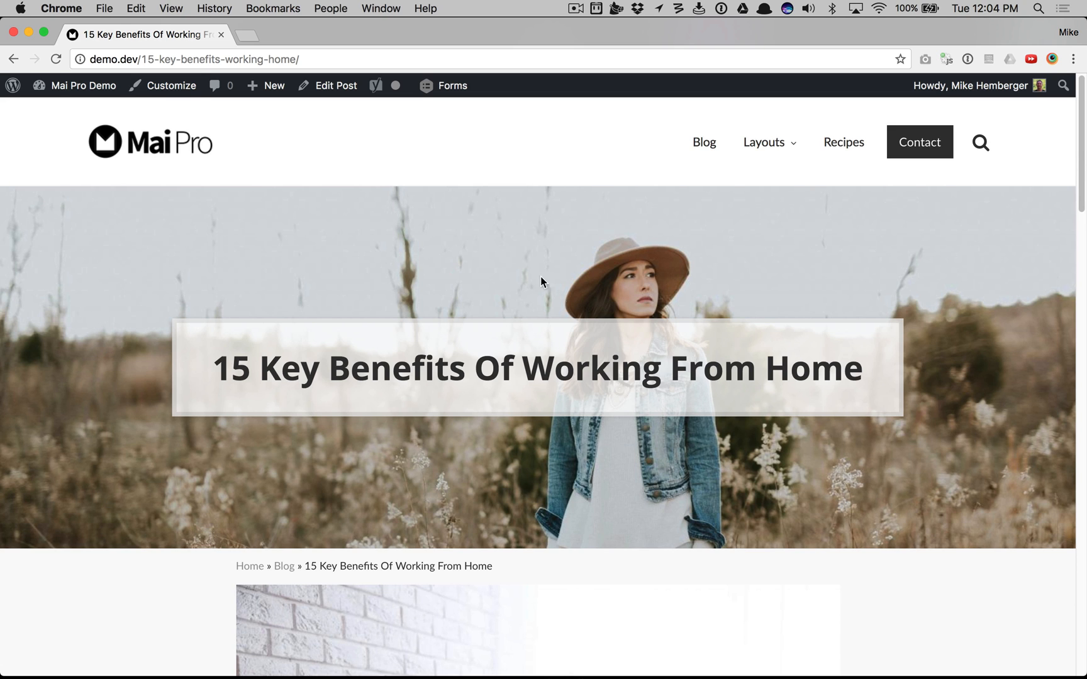
Launch the Customizer from the admin bar on the Working From Home post.
{"action": "left_click", "coordinate": [171, 86]}
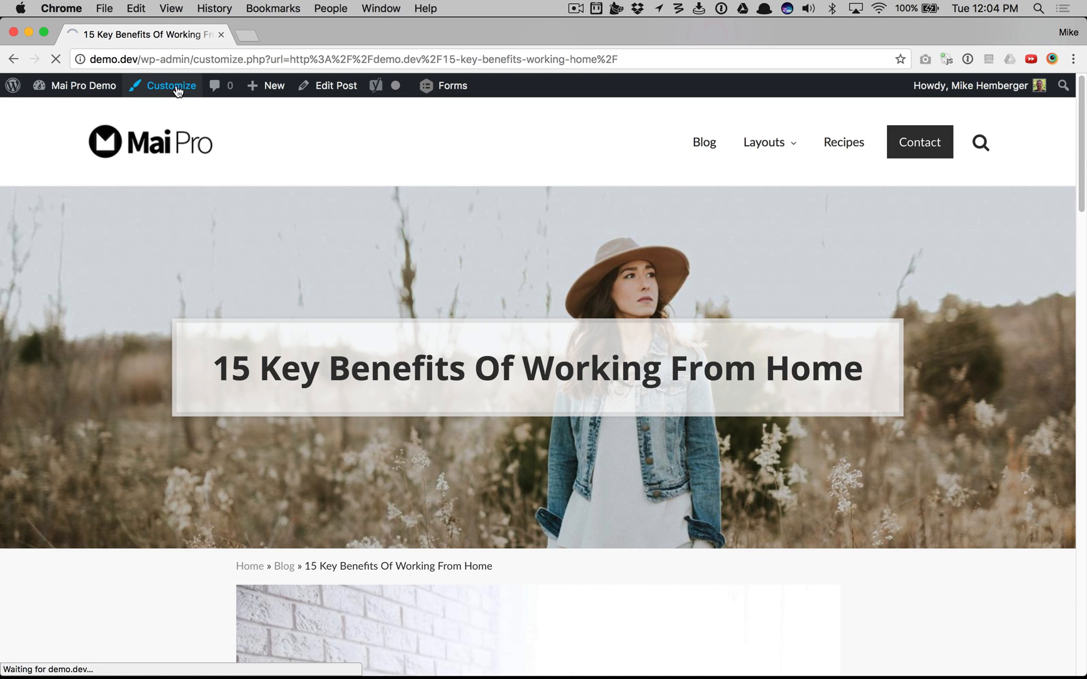
In Mai Banner Area, switch Enable Banner Area off and back on, leaving it enabled.
{"action": "left_click", "coordinate": [170, 86]}
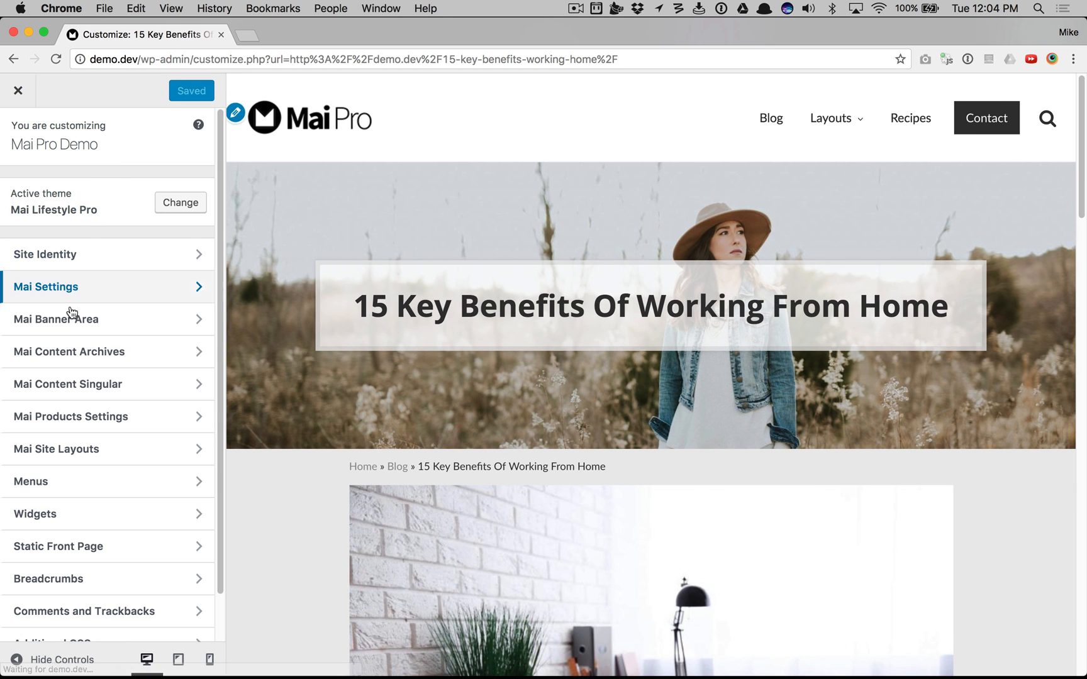
{"action": "left_click", "coordinate": [58, 318]}
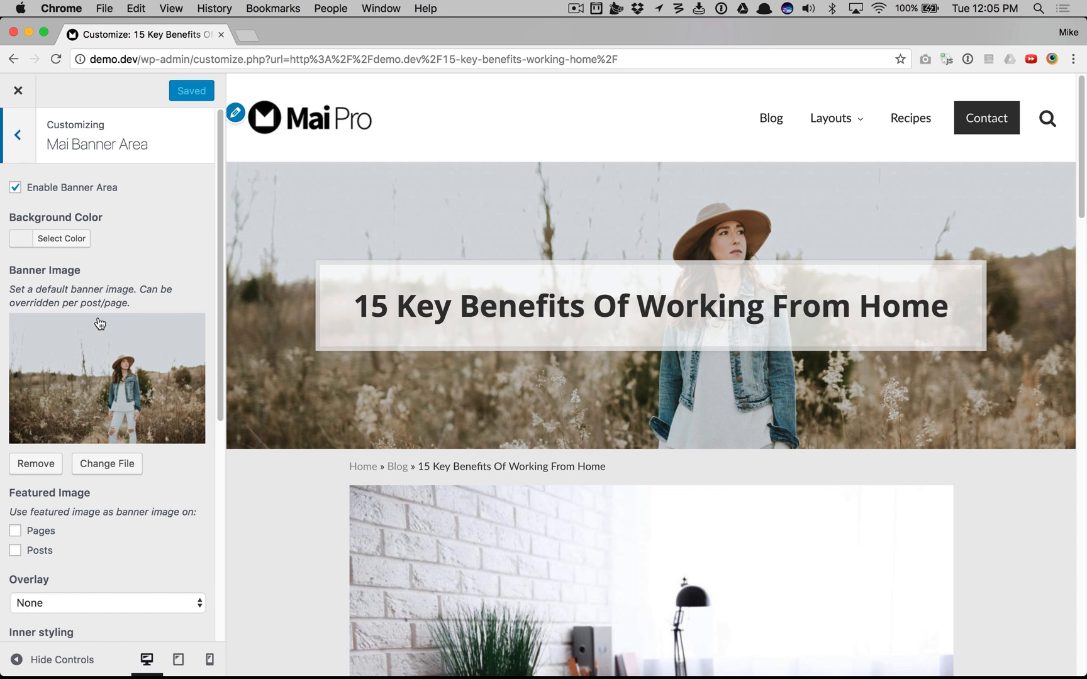
{"action": "left_click", "coordinate": [16, 188]}
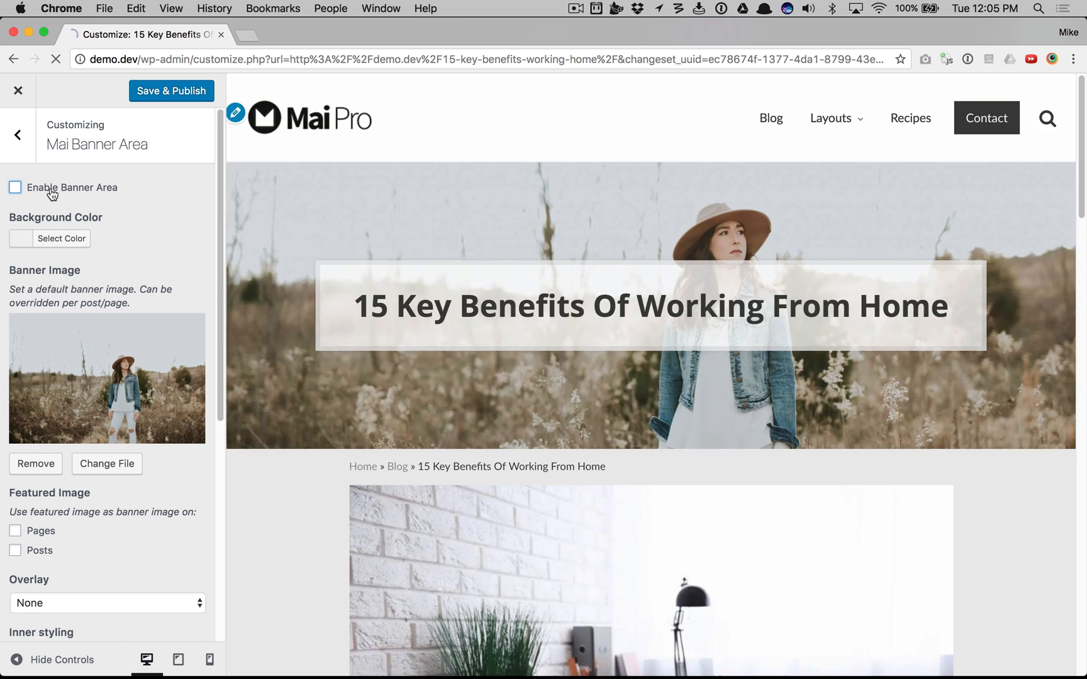
{"action": "left_click", "coordinate": [15, 188]}
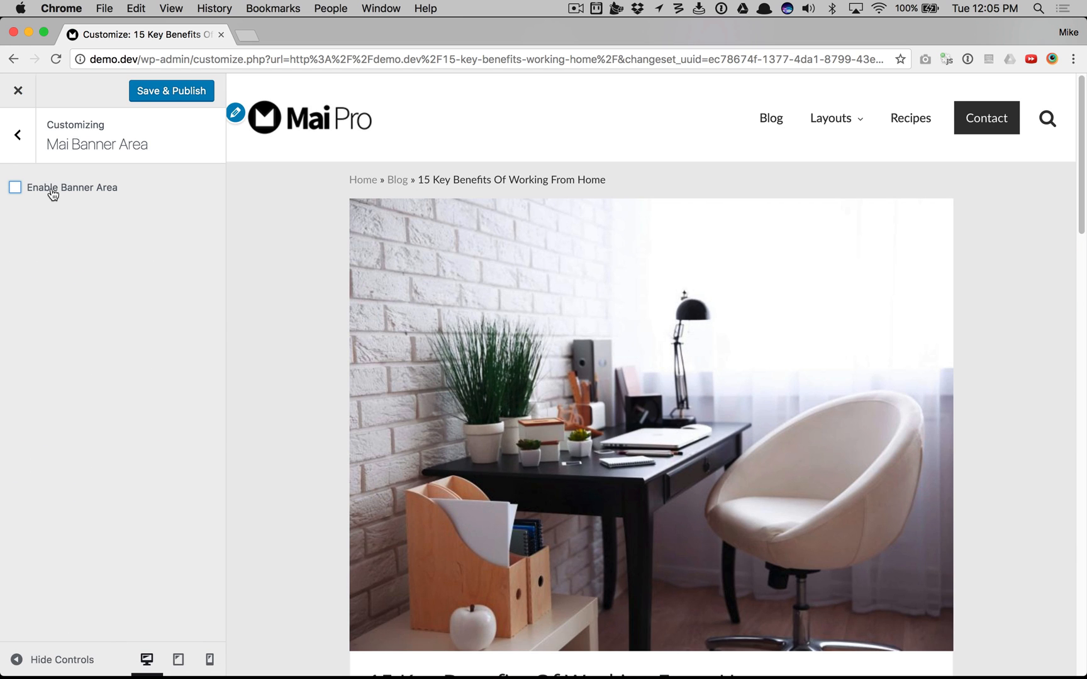
{"action": "left_click", "coordinate": [15, 187]}
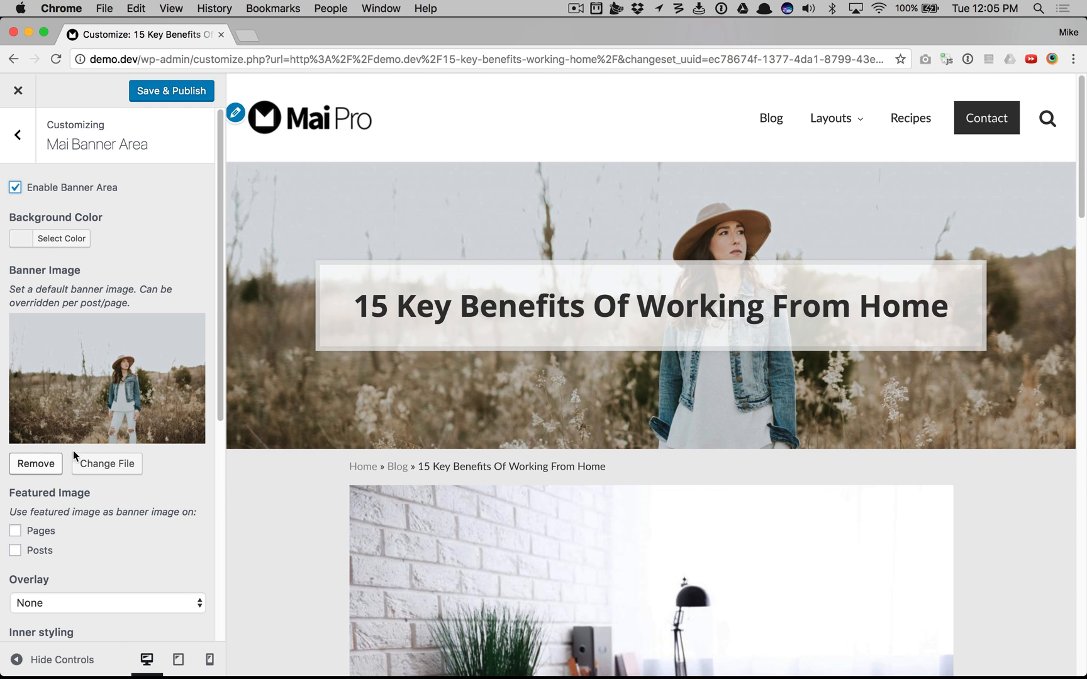
{"action": "mouse_move", "coordinate": [94, 271]}
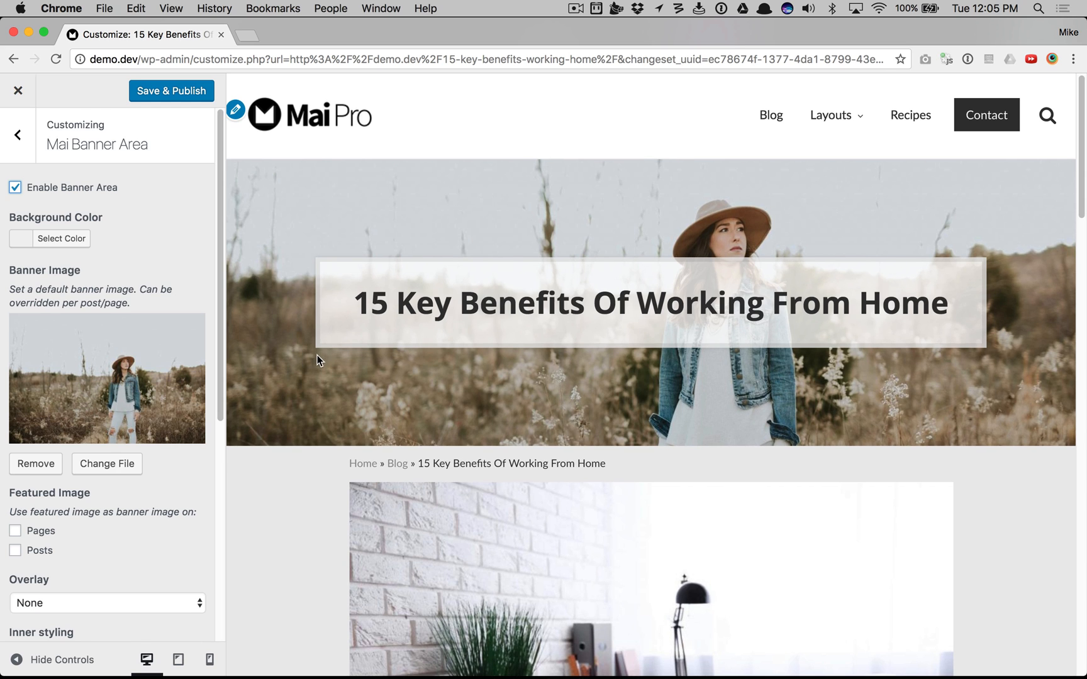
Tick Posts under Featured Image so posts use their featured image as the banner.
{"action": "scroll", "scroll_direction": "down", "scroll_amount": 3}
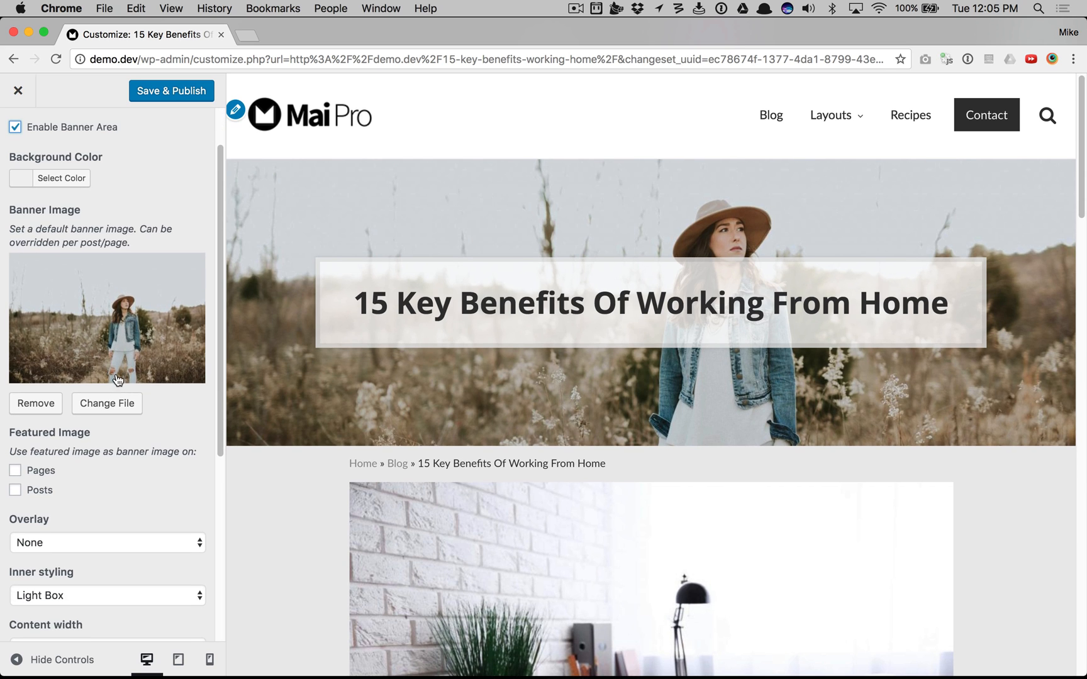
{"action": "scroll", "scroll_direction": "down", "scroll_amount": 3}
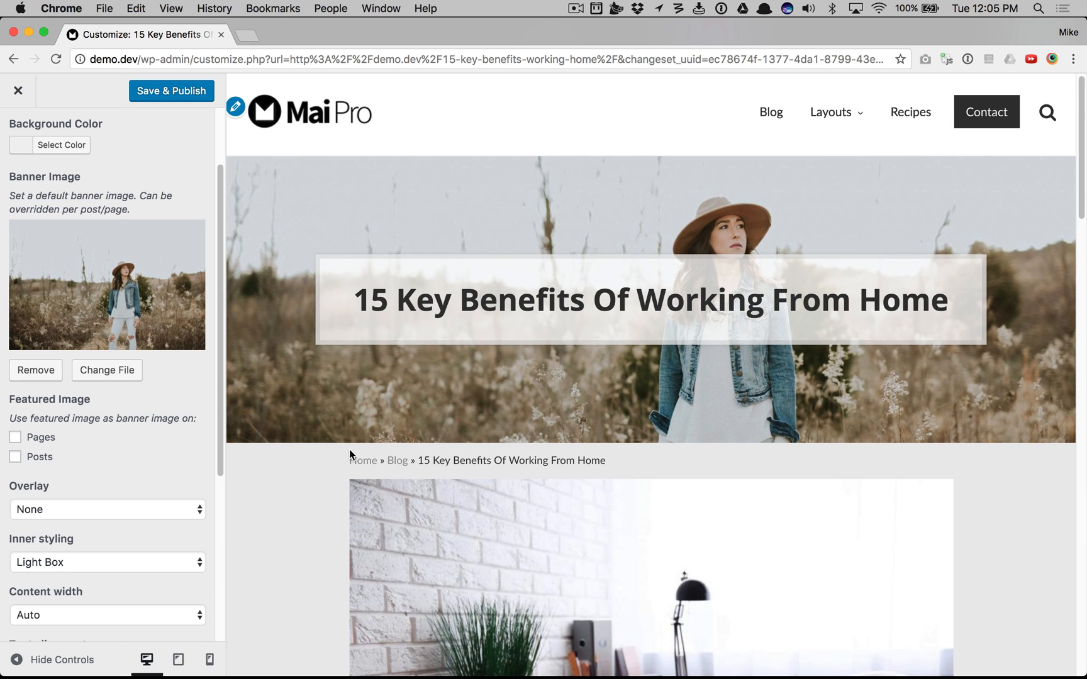
{"action": "mouse_move", "coordinate": [157, 304]}
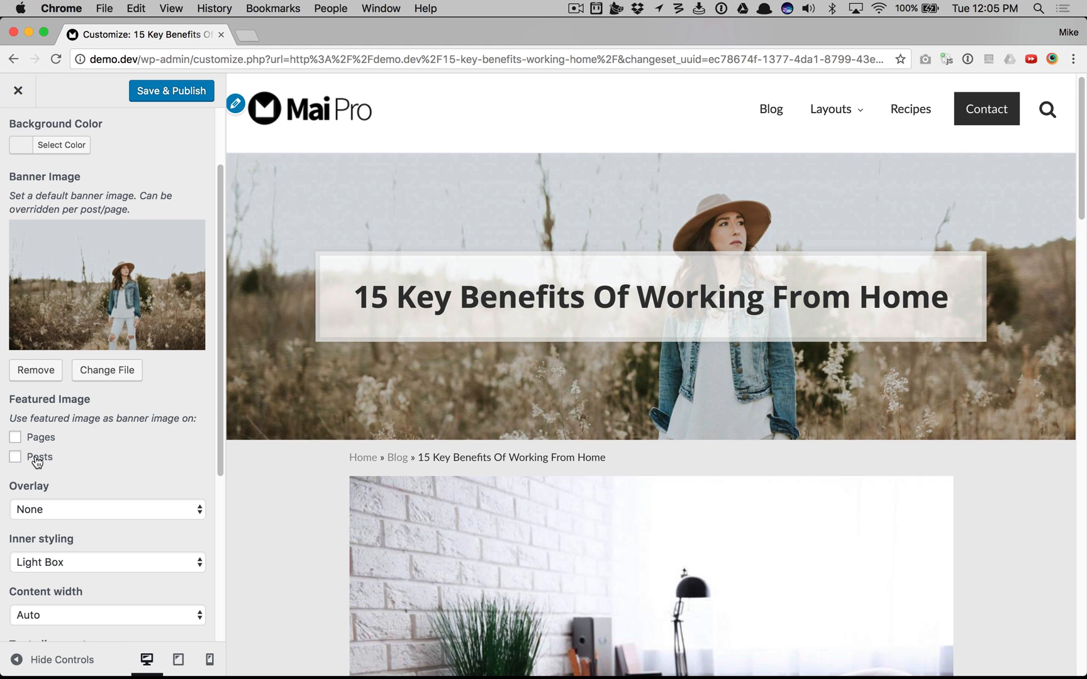
{"action": "left_click", "coordinate": [15, 456]}
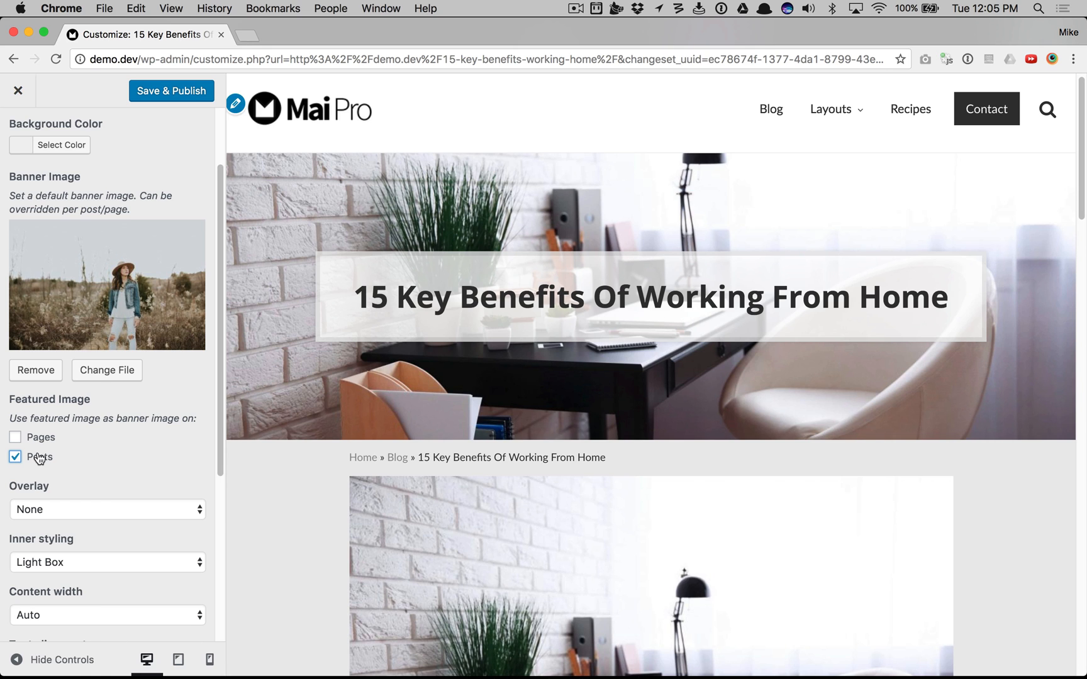
{"action": "scroll", "scroll_direction": "down", "scroll_amount": 3}
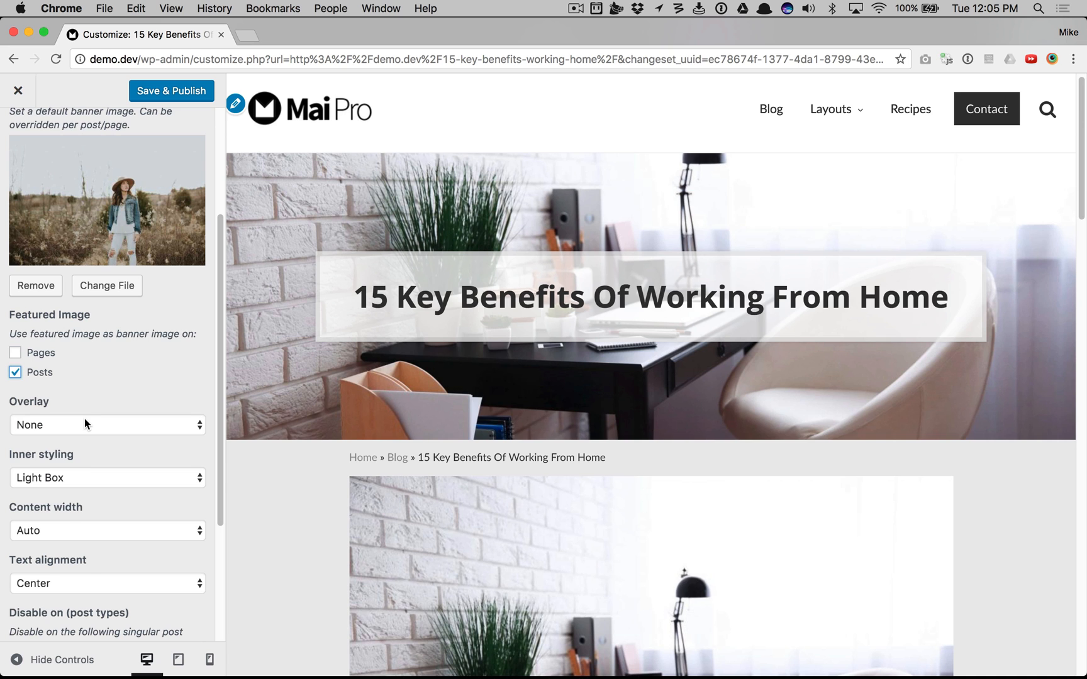
{"action": "scroll", "scroll_direction": "down", "scroll_amount": 3}
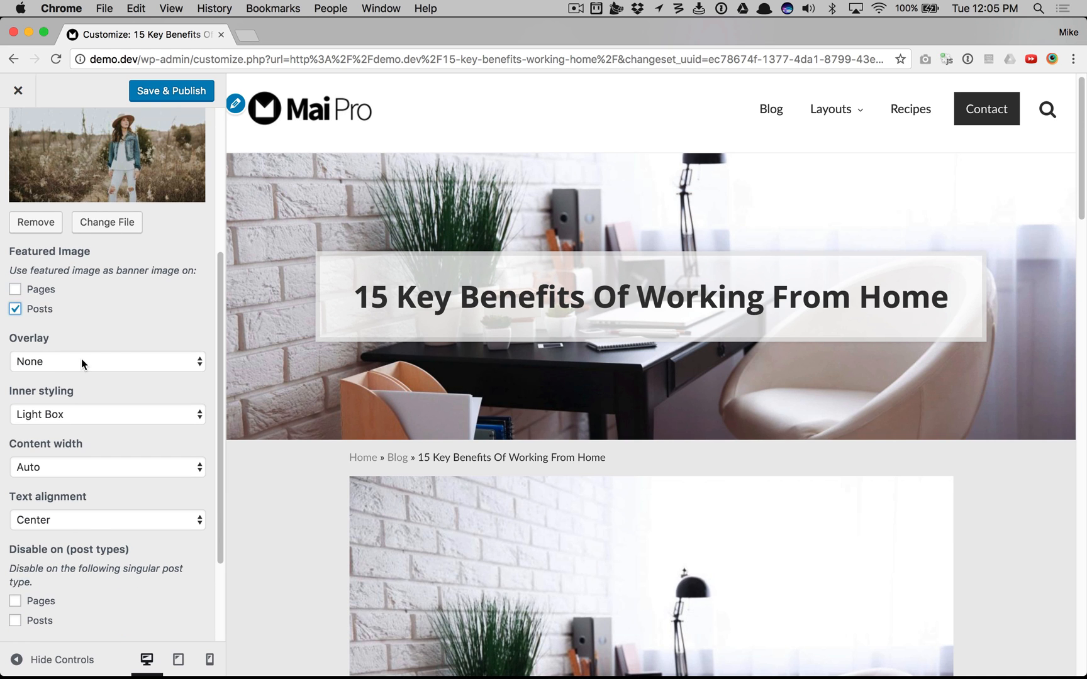
Add a dark overlay, then try no light box, Large content width and left-aligned title.
{"action": "left_click", "coordinate": [107, 361]}
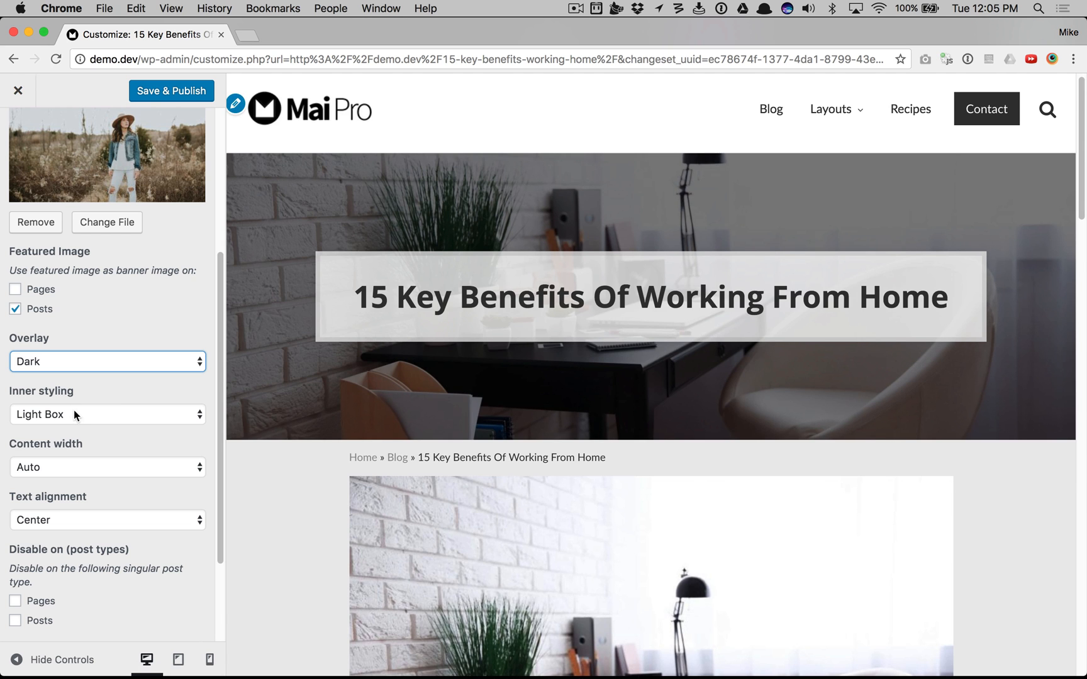
{"action": "left_click", "coordinate": [107, 414]}
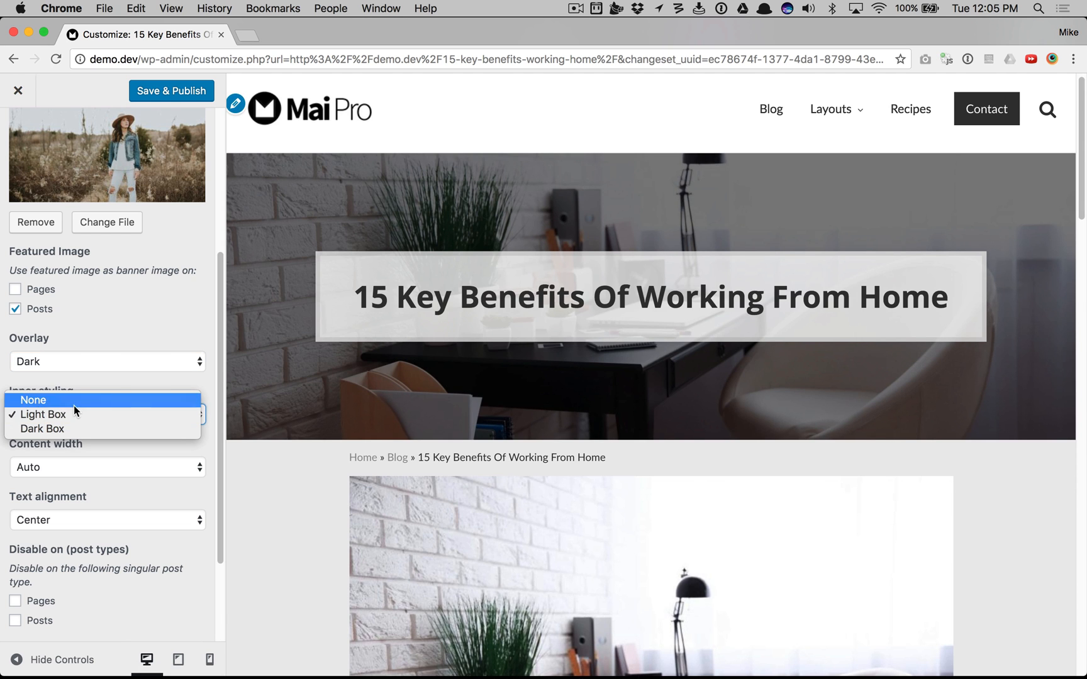
{"action": "left_click", "coordinate": [33, 400]}
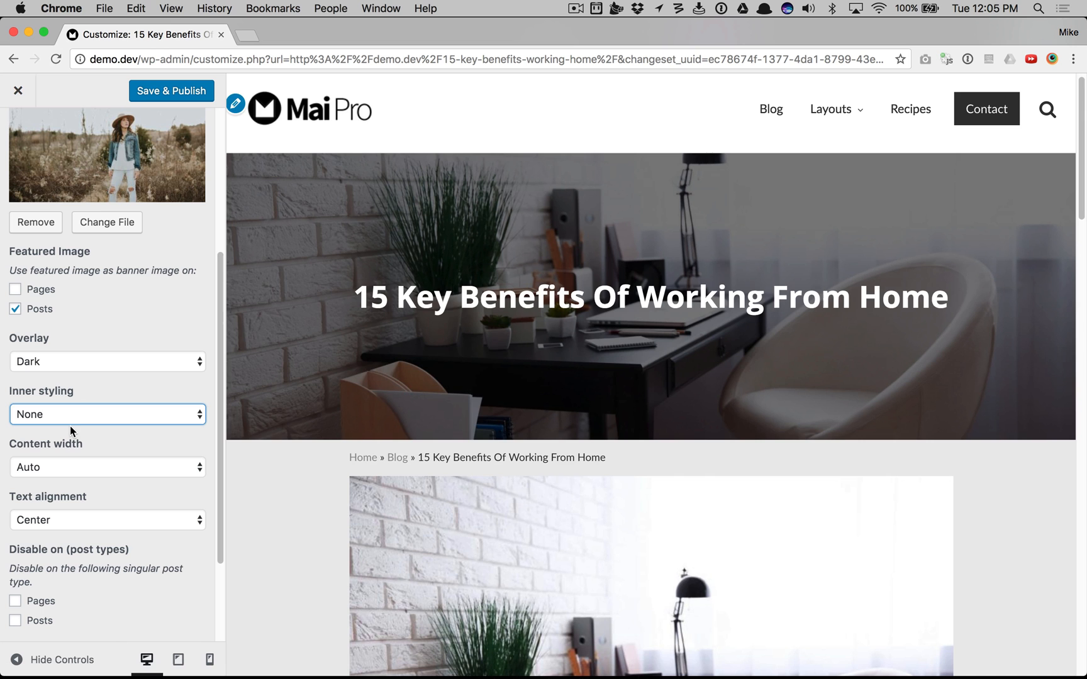
{"action": "mouse_move", "coordinate": [60, 468]}
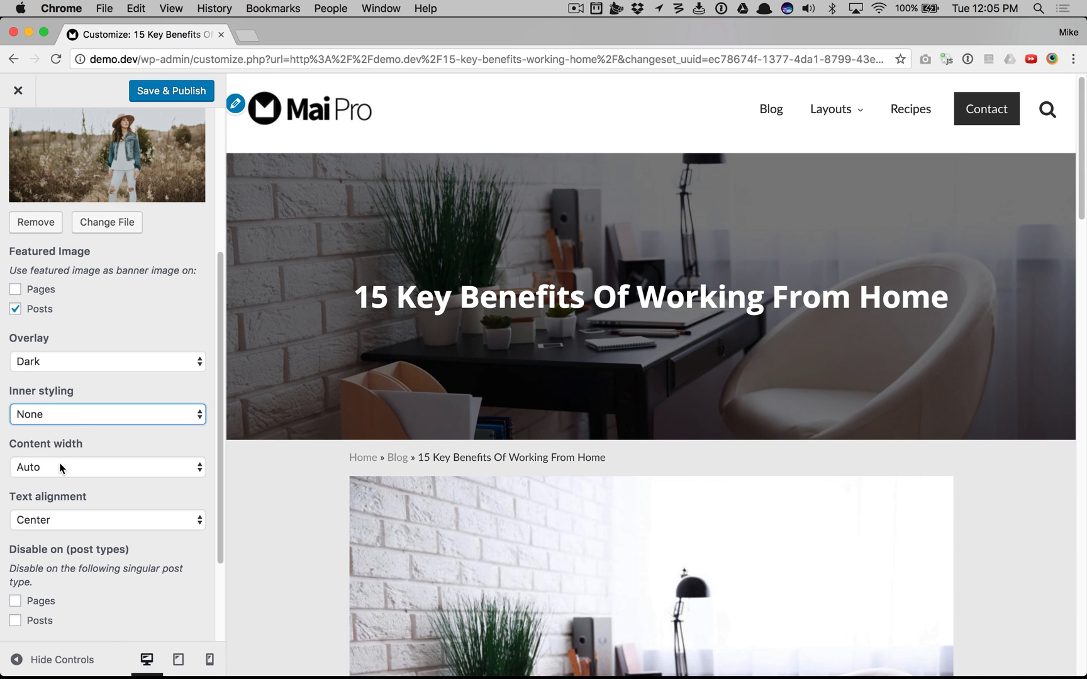
{"action": "left_click", "coordinate": [107, 467]}
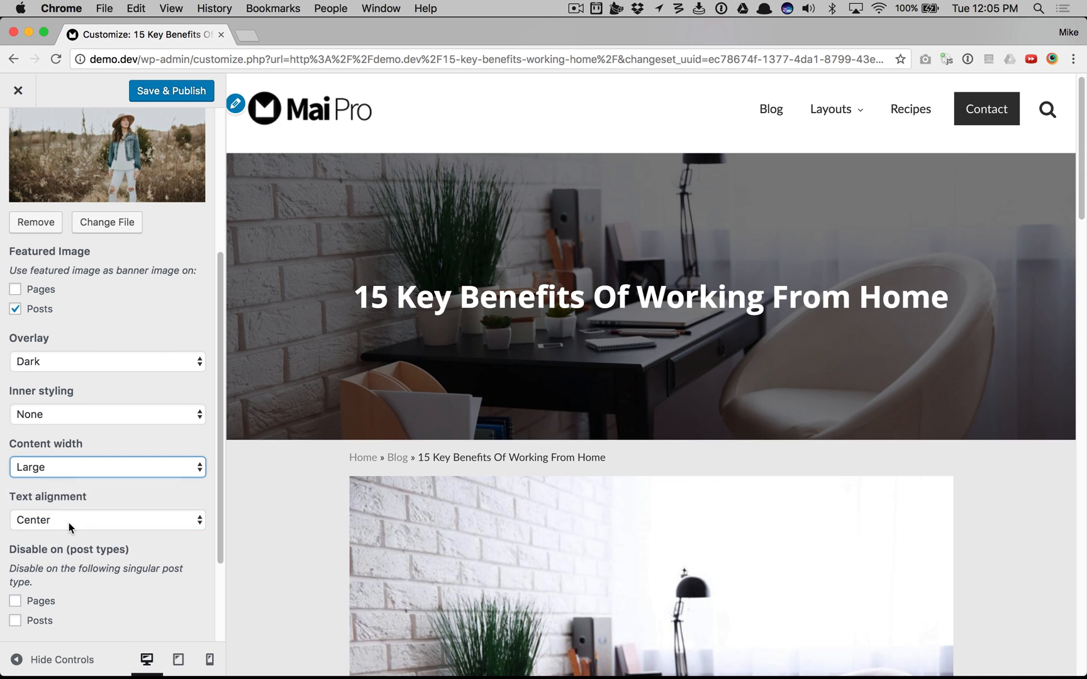
{"action": "left_click", "coordinate": [106, 519]}
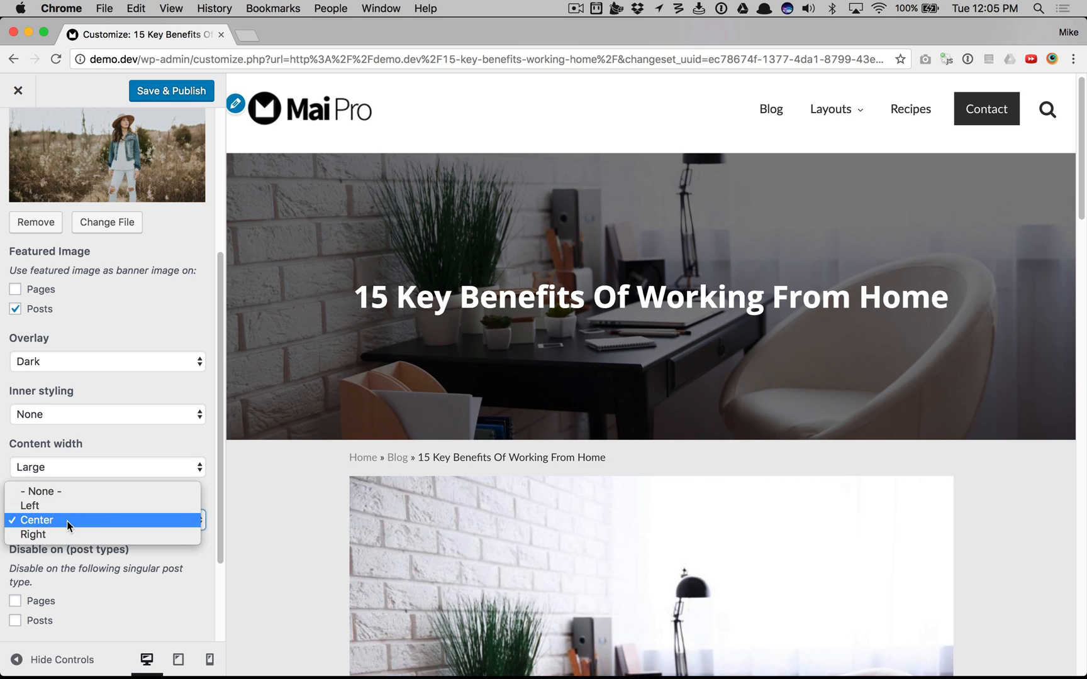
{"action": "left_click", "coordinate": [29, 506]}
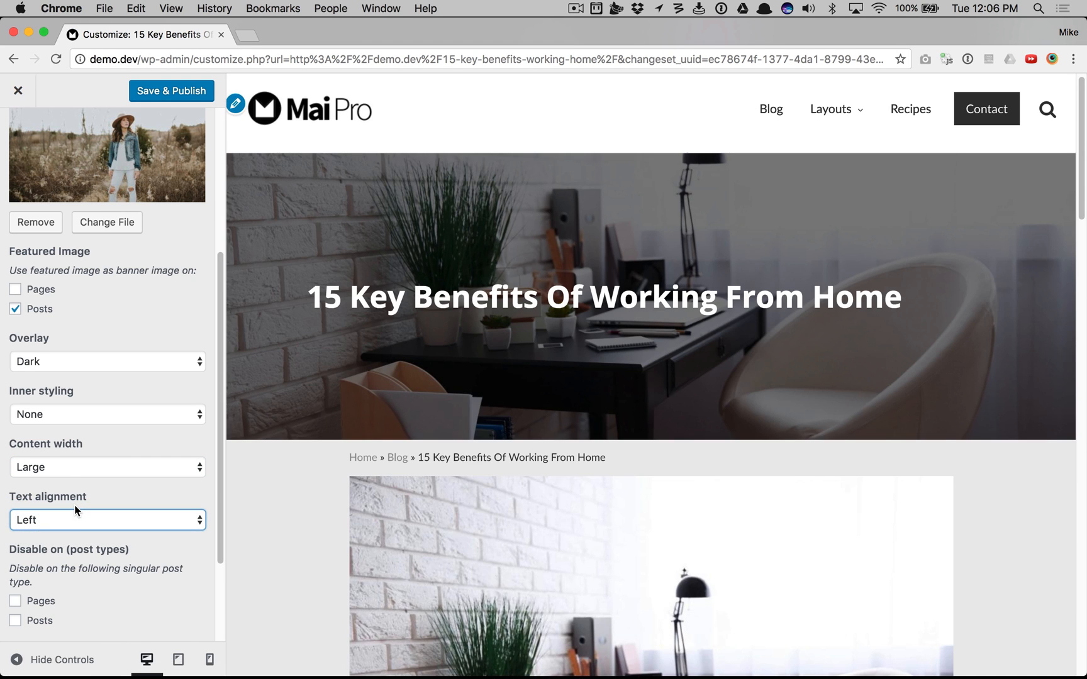
Settle on Light Box inner styling, Auto content width and centered title.
{"action": "left_click", "coordinate": [107, 467]}
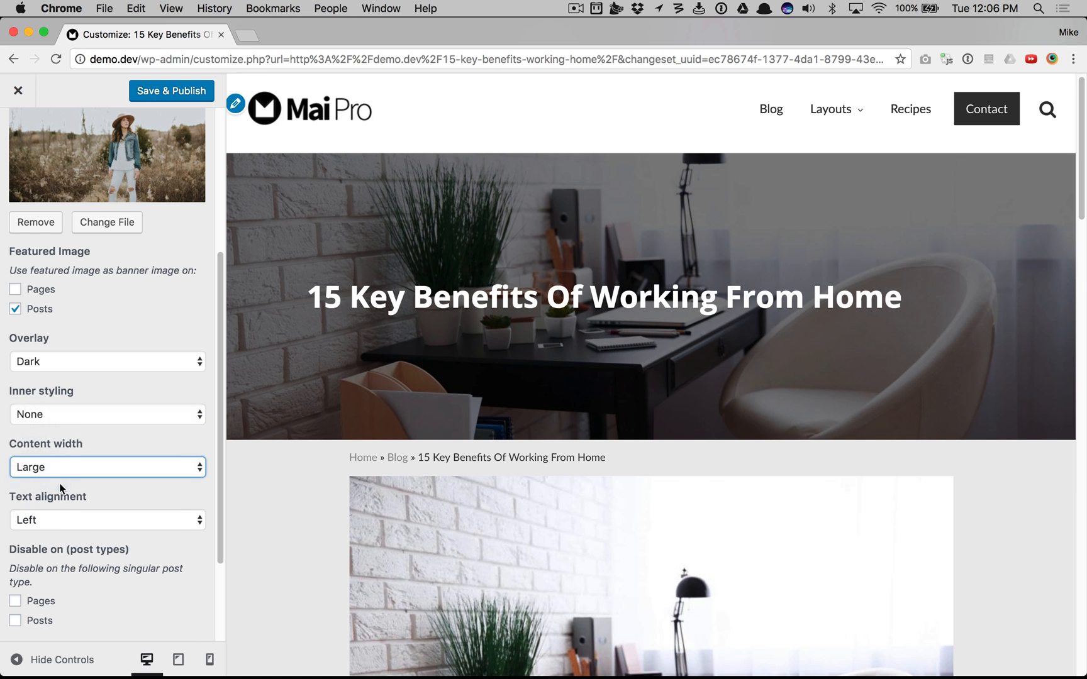
{"action": "left_click", "coordinate": [107, 467]}
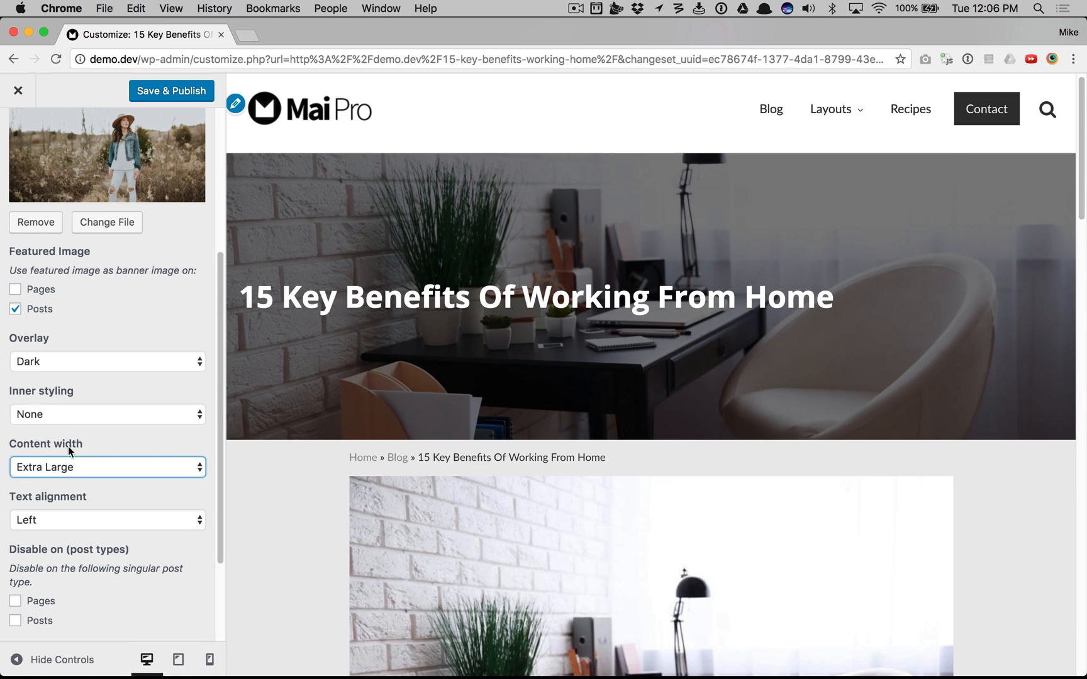
{"action": "left_click", "coordinate": [107, 414]}
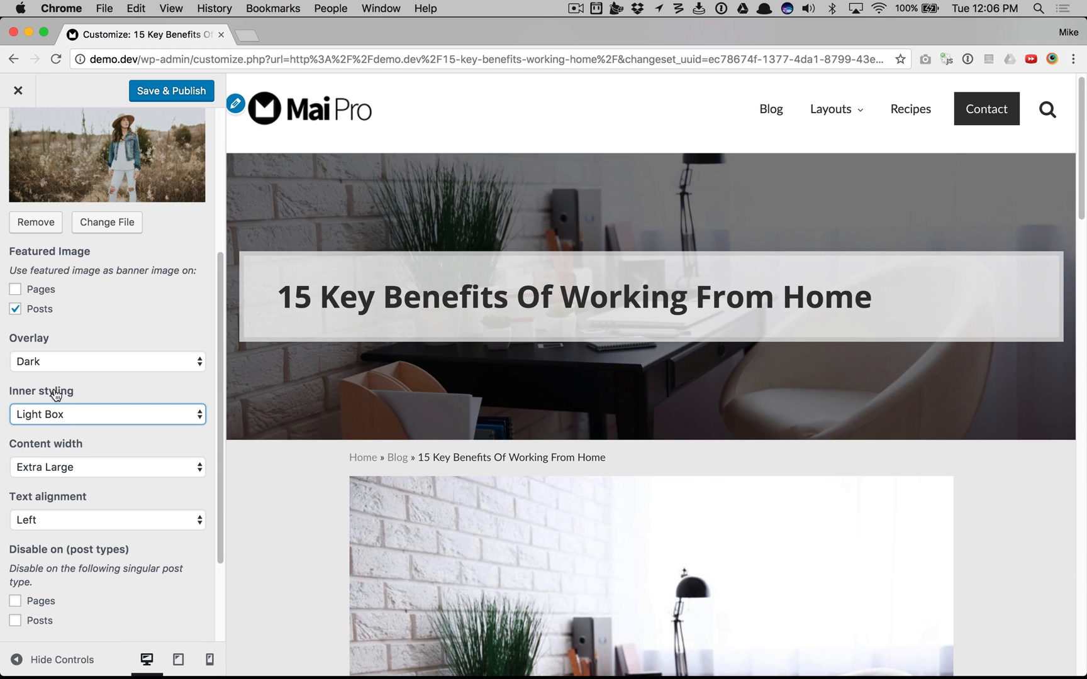
{"action": "left_click", "coordinate": [107, 467]}
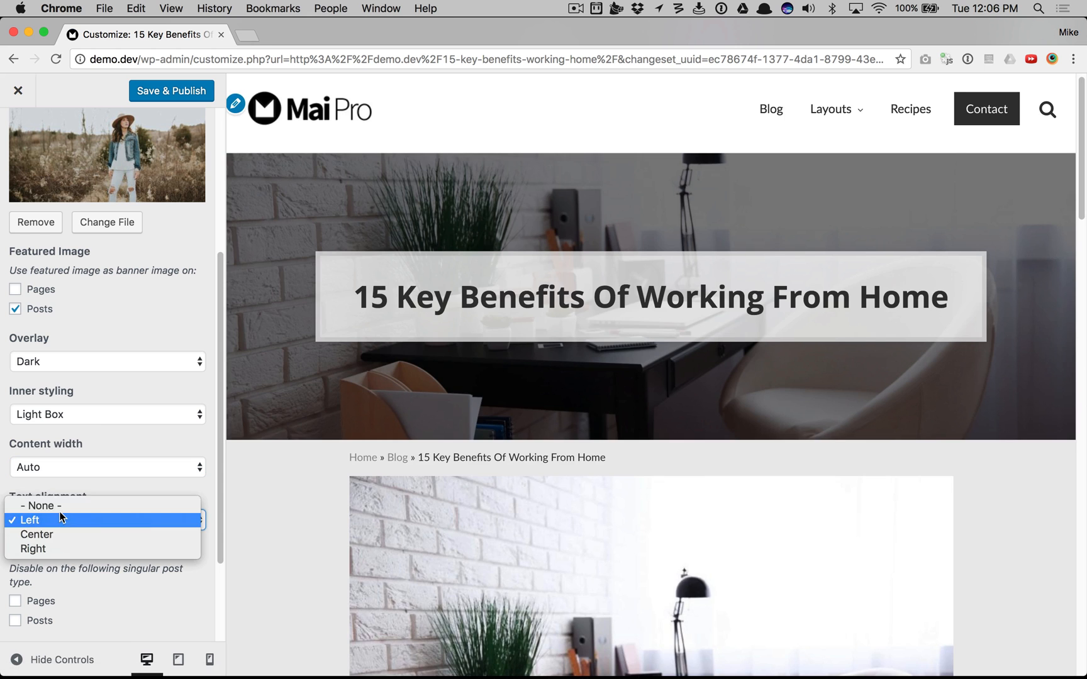
{"action": "left_click", "coordinate": [36, 534]}
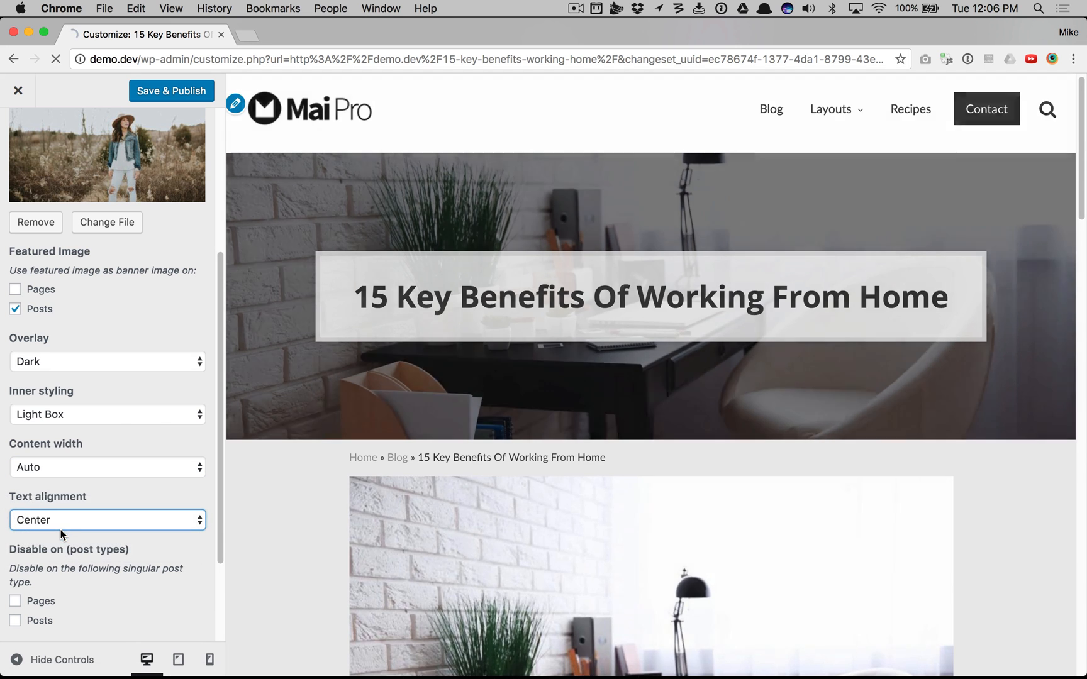
Tick Posts under Disable on (post types) so single posts show no banner.
{"action": "scroll", "scroll_direction": "down", "scroll_amount": 3}
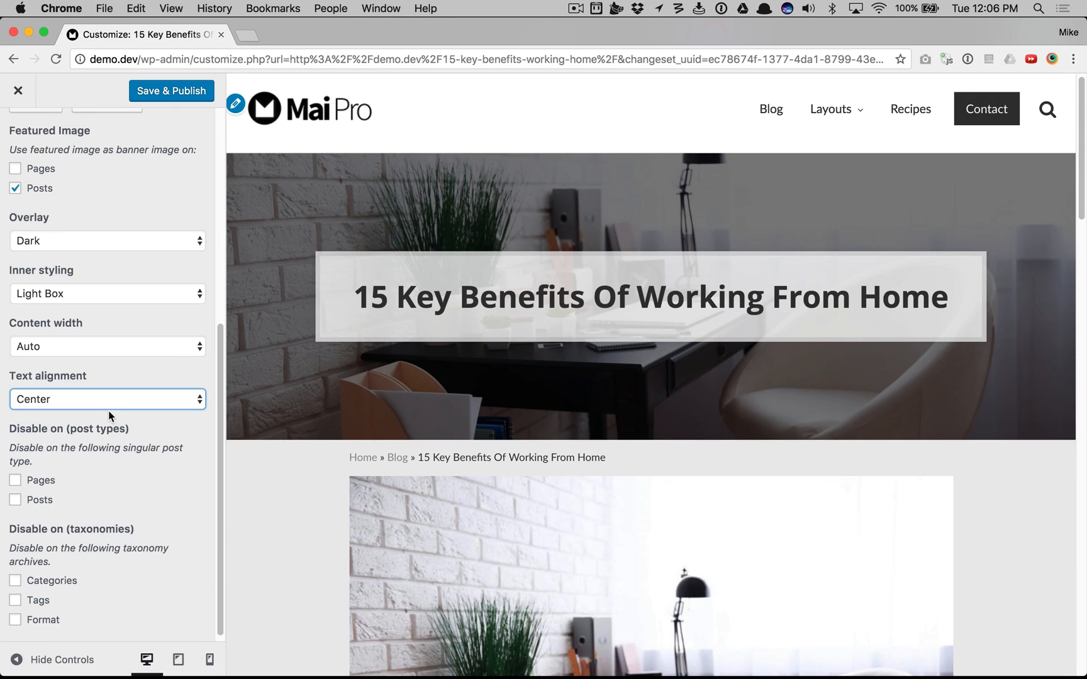
{"action": "scroll", "scroll_direction": "up", "scroll_amount": 3}
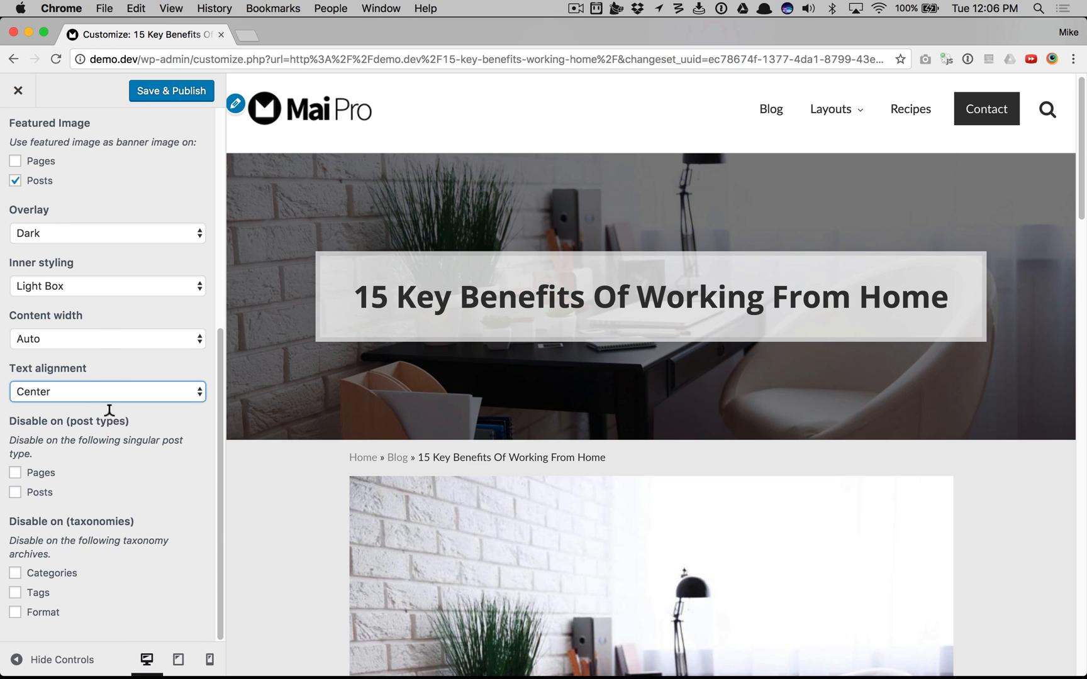
{"action": "mouse_move", "coordinate": [30, 501]}
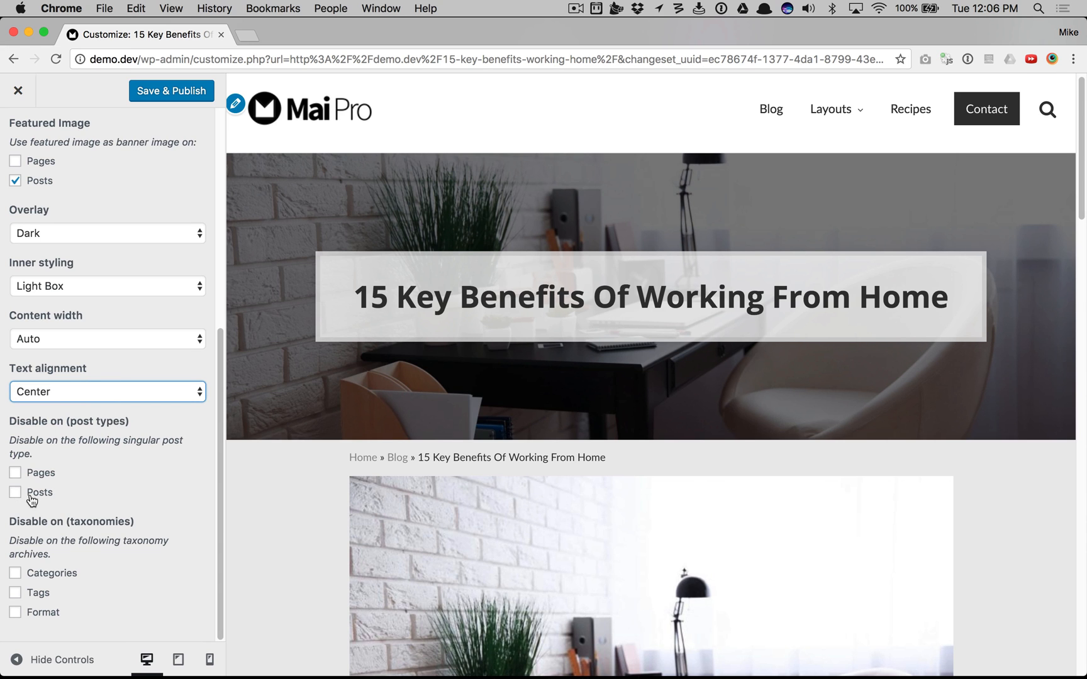
{"action": "left_click", "coordinate": [15, 491]}
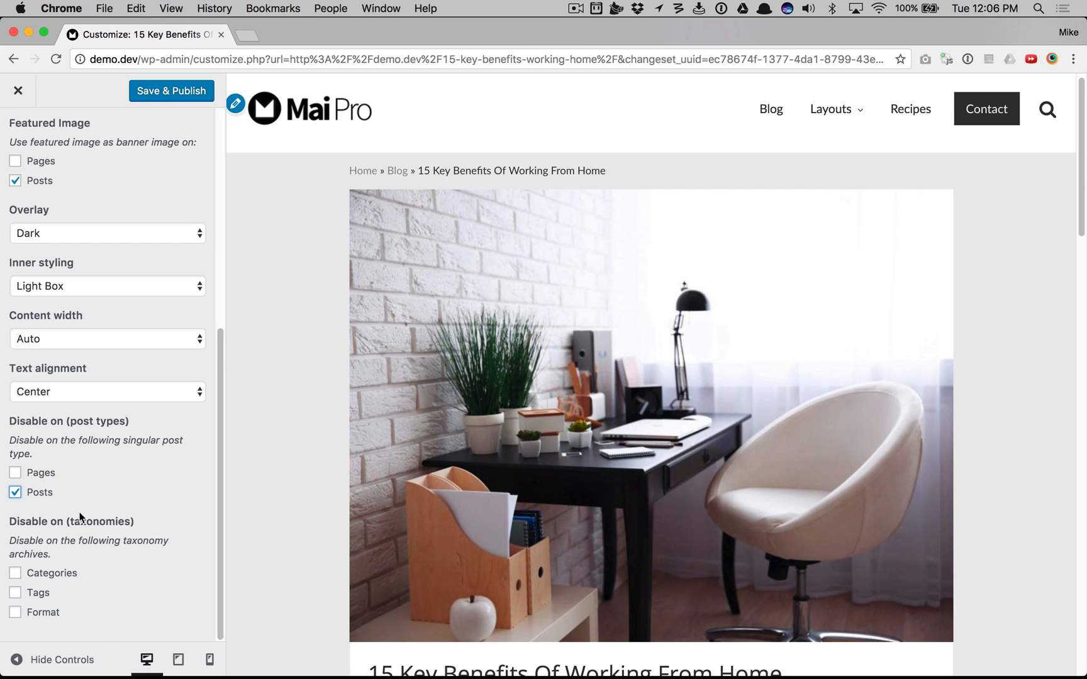
{"action": "mouse_move", "coordinate": [40, 609]}
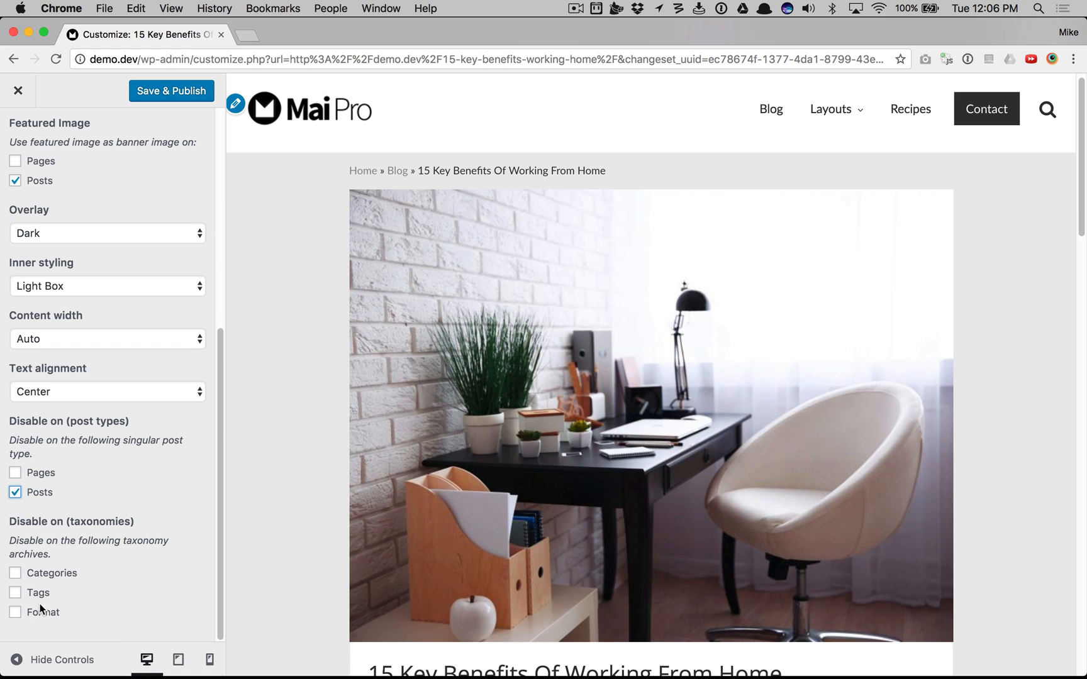
{"action": "mouse_move", "coordinate": [66, 619]}
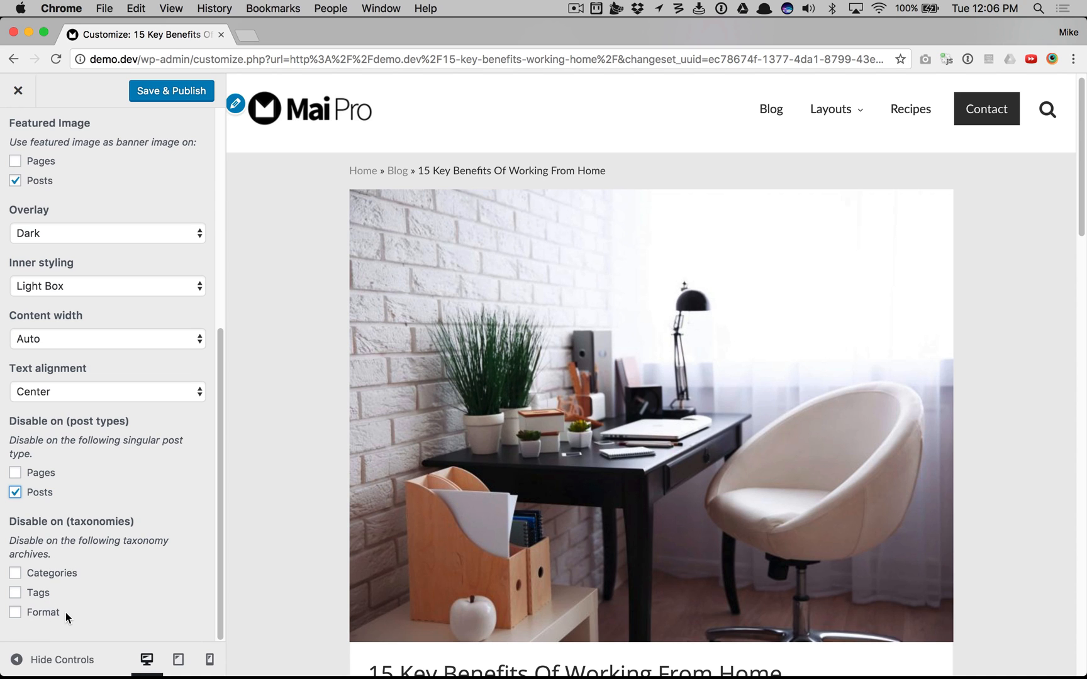
{"action": "mouse_move", "coordinate": [97, 409]}
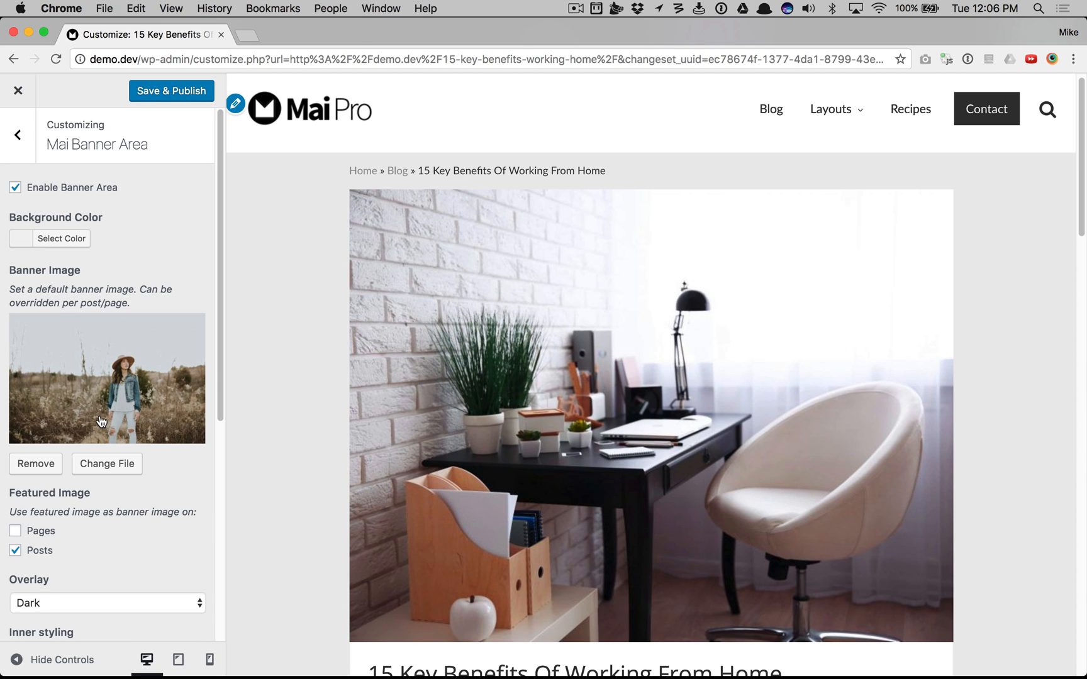
{"action": "mouse_move", "coordinate": [166, 264]}
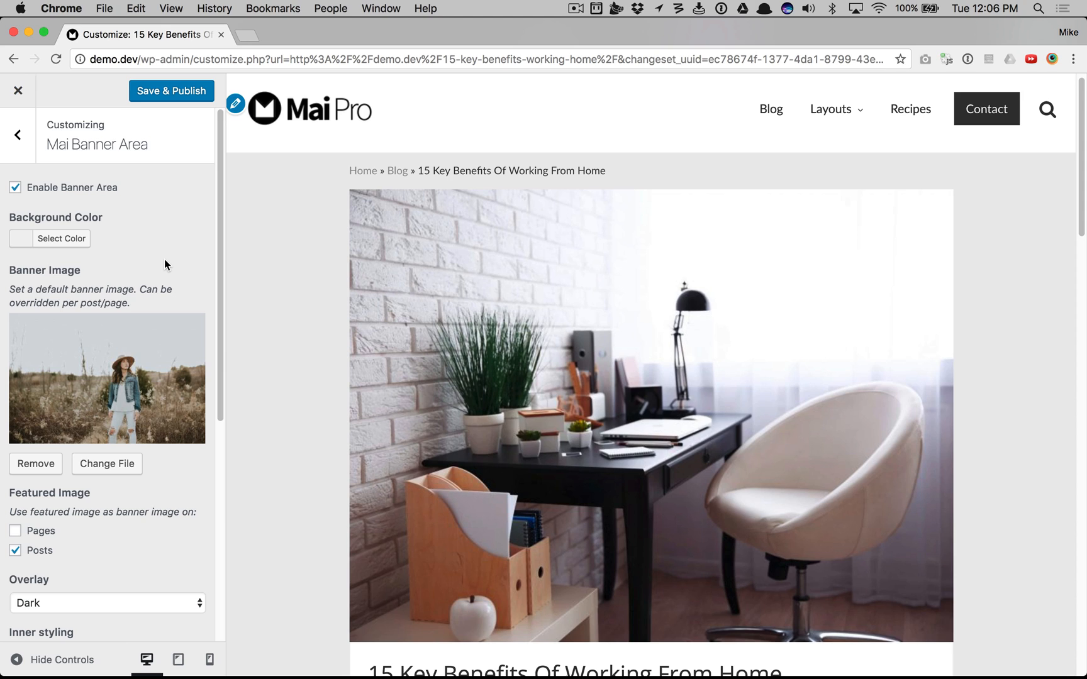